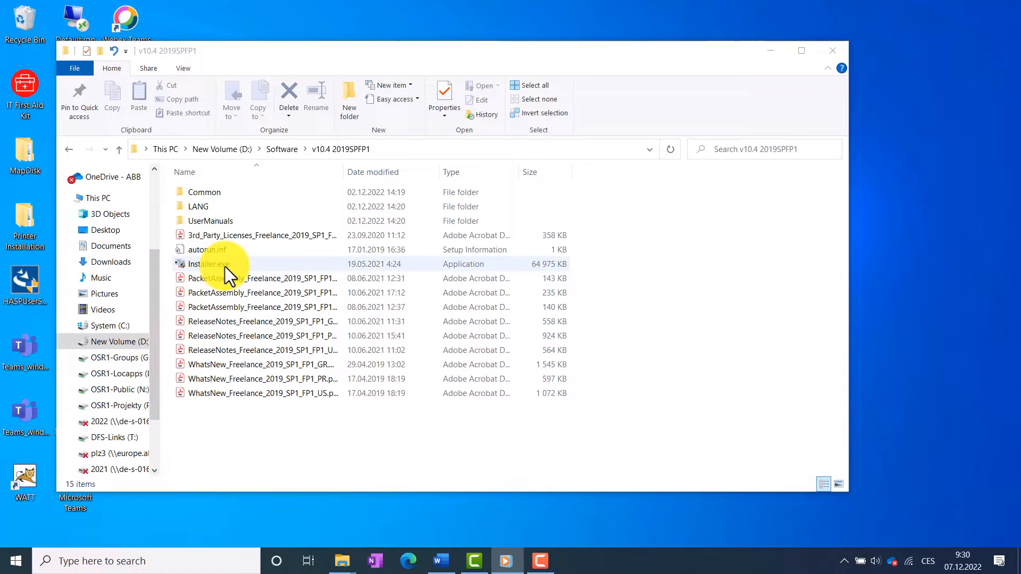
Step: Run Installer.exe from the v10.4 2019SPFP1 software folder on drive D
left_click(207, 264)
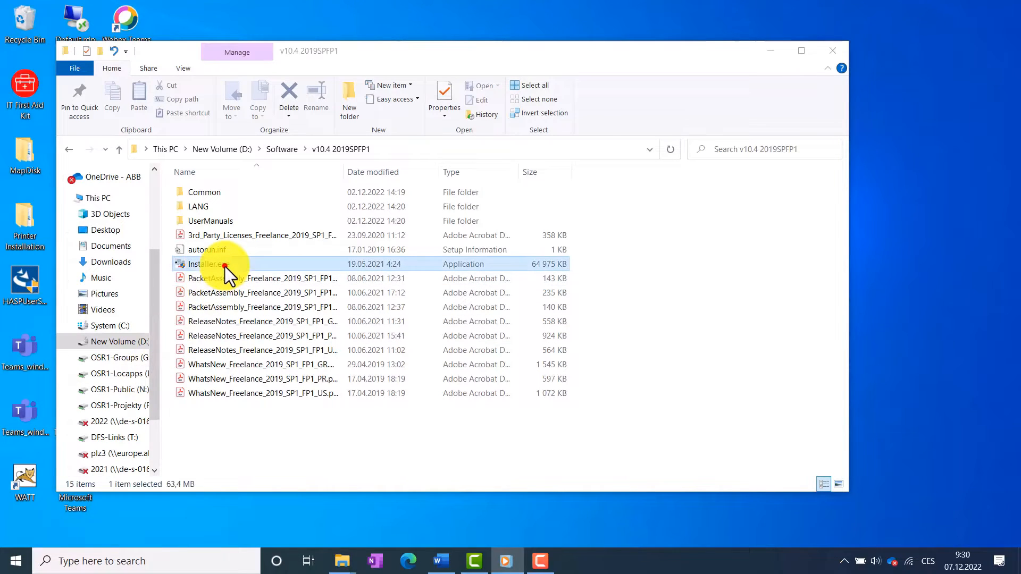
double_click(202, 264)
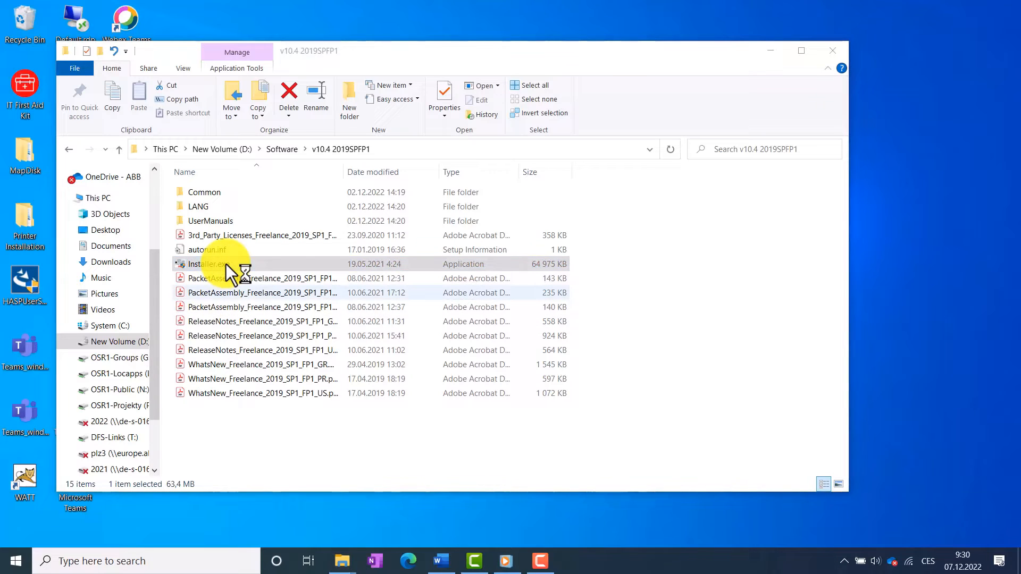
Step: Continue with ENGLISH past the welcome page and accept the license agreement terms
double_click(207, 264)
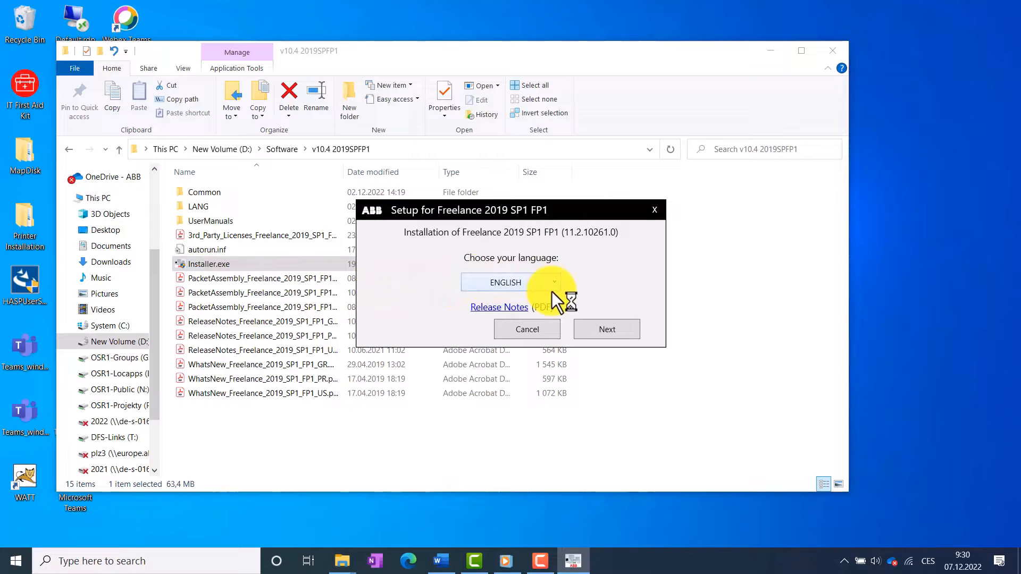
left_click(605, 329)
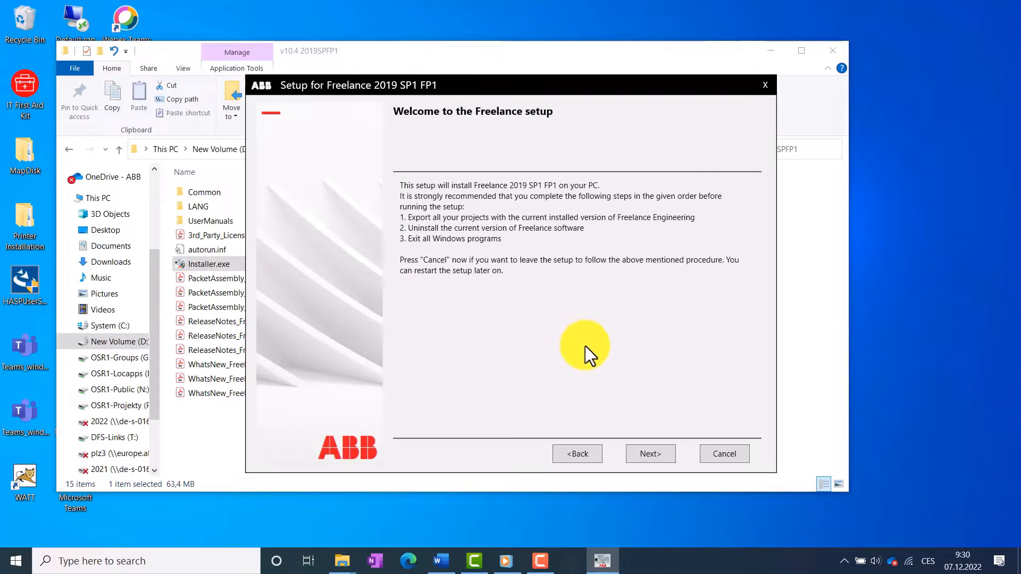
mouse_move(618, 401)
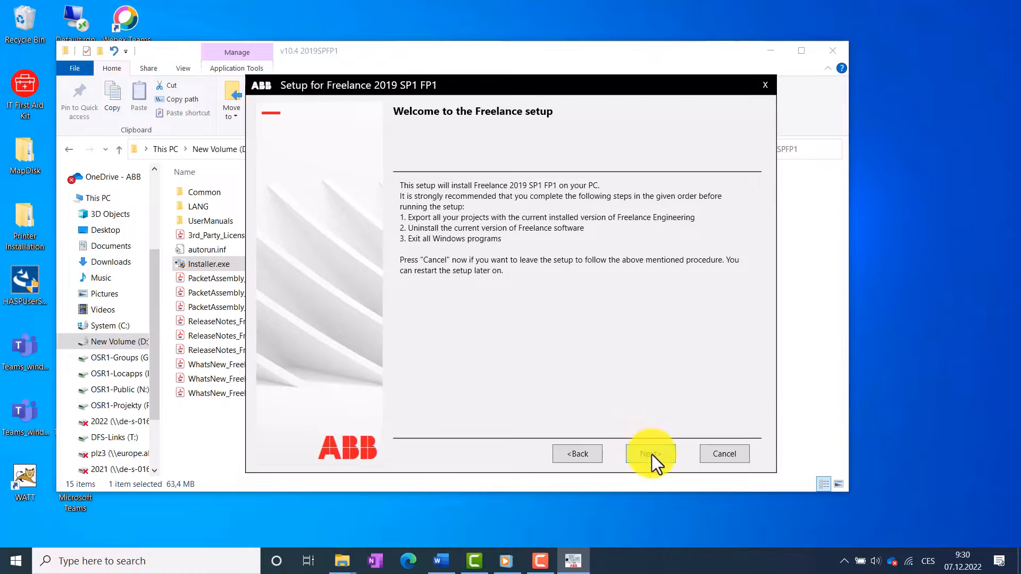
left_click(650, 454)
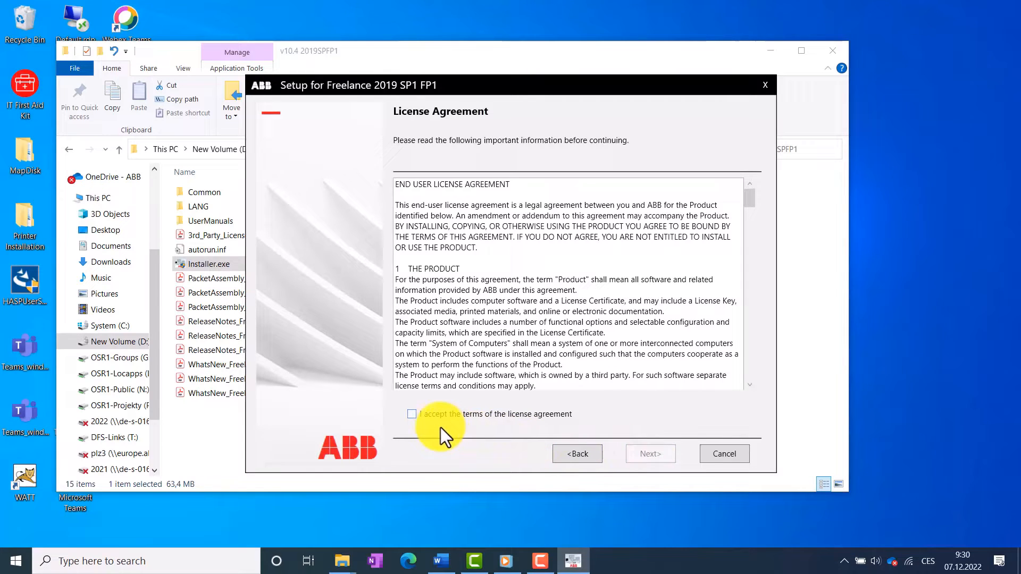
left_click(412, 414)
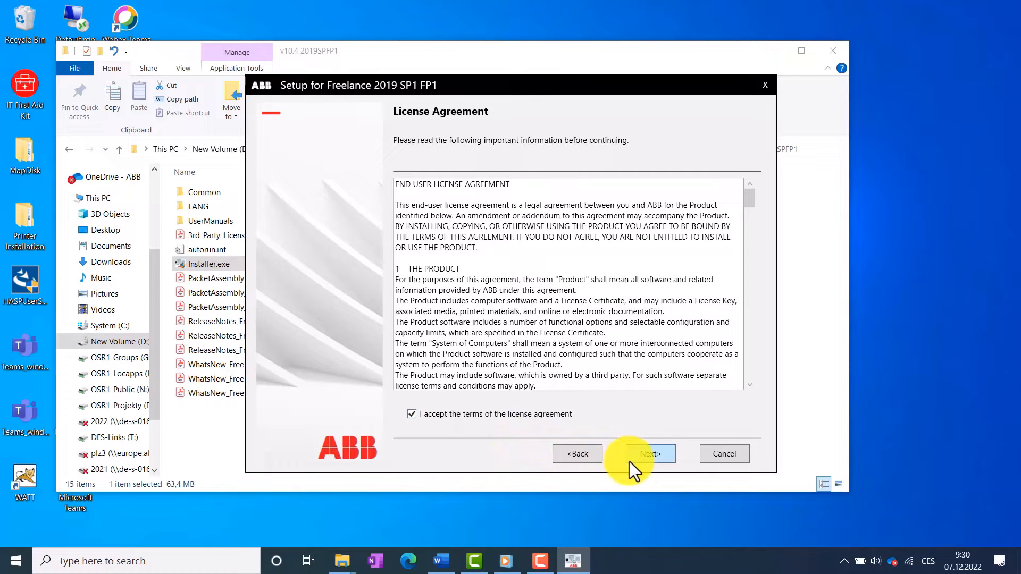
Step: Advance past the license page, leaving Demo mode and default install and data paths
left_click(650, 454)
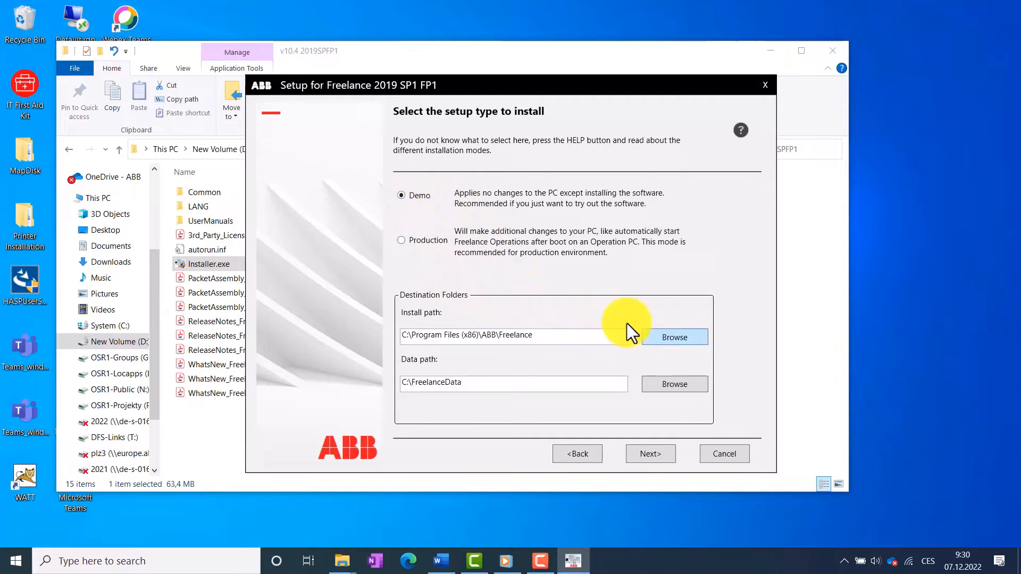
mouse_move(659, 443)
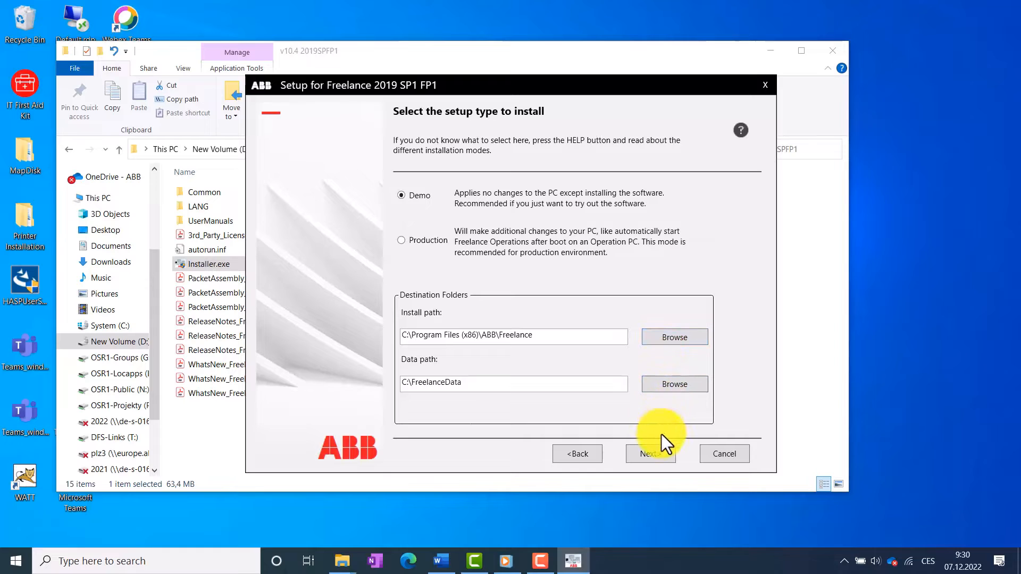
Step: Keep Combined Station, add Freelance Trend Server, and reach the Ready for installation page
left_click(650, 454)
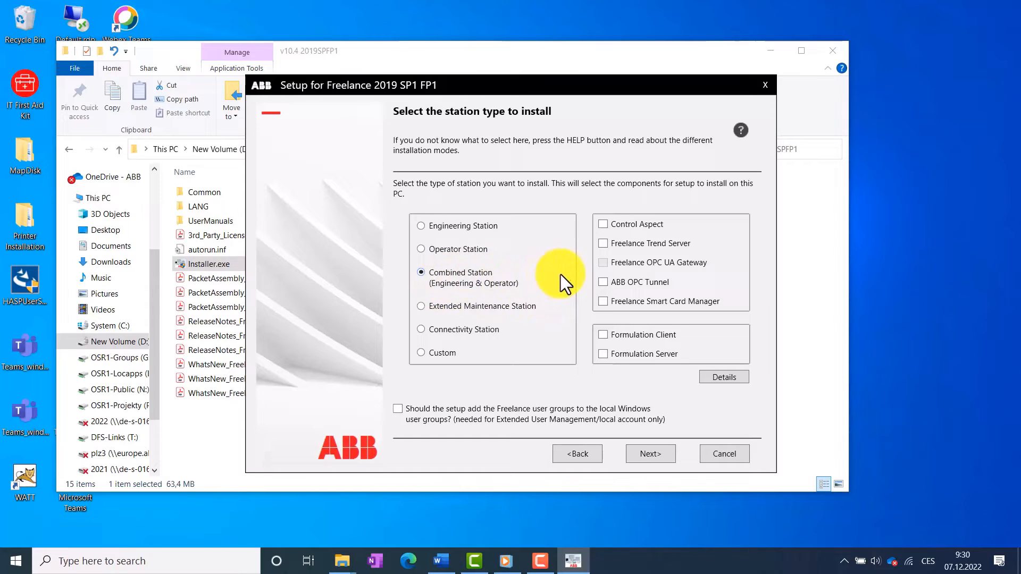
mouse_move(600, 238)
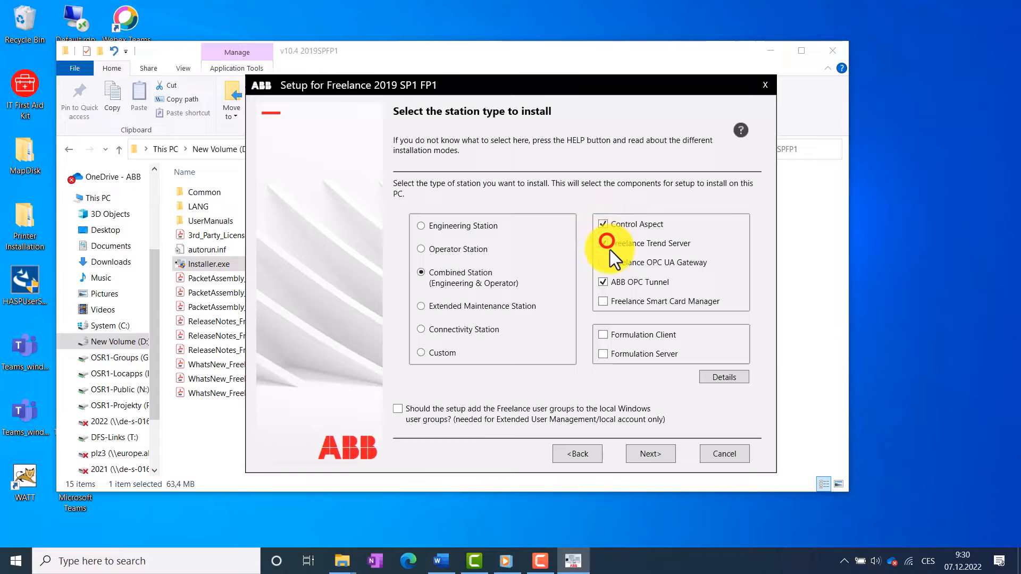
left_click(603, 243)
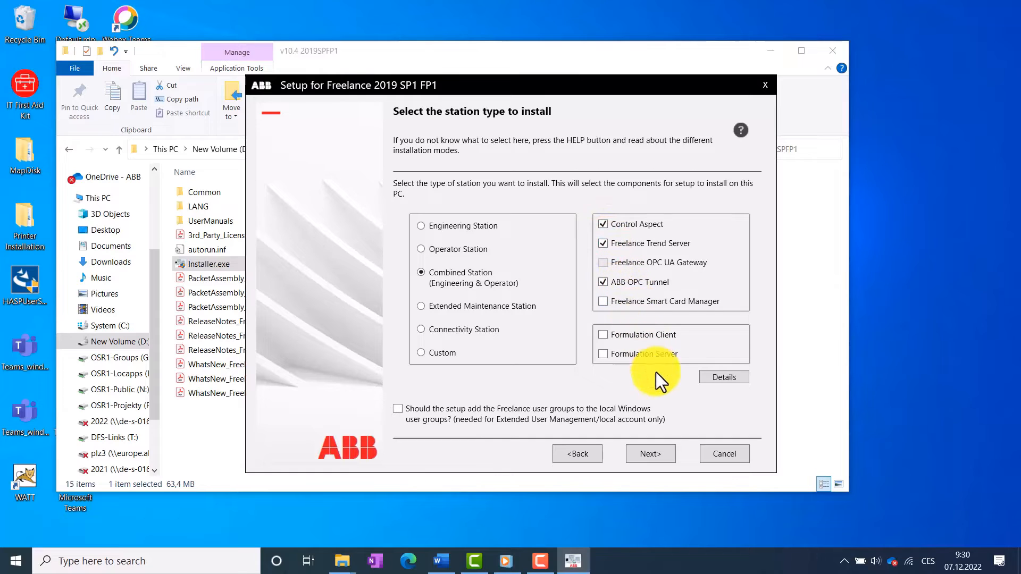
mouse_move(649, 453)
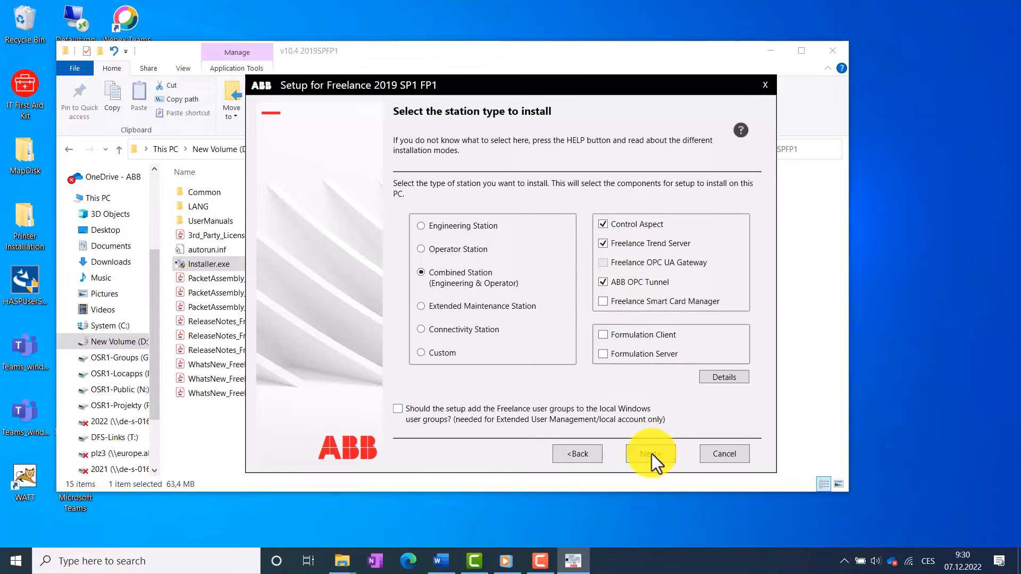
left_click(650, 453)
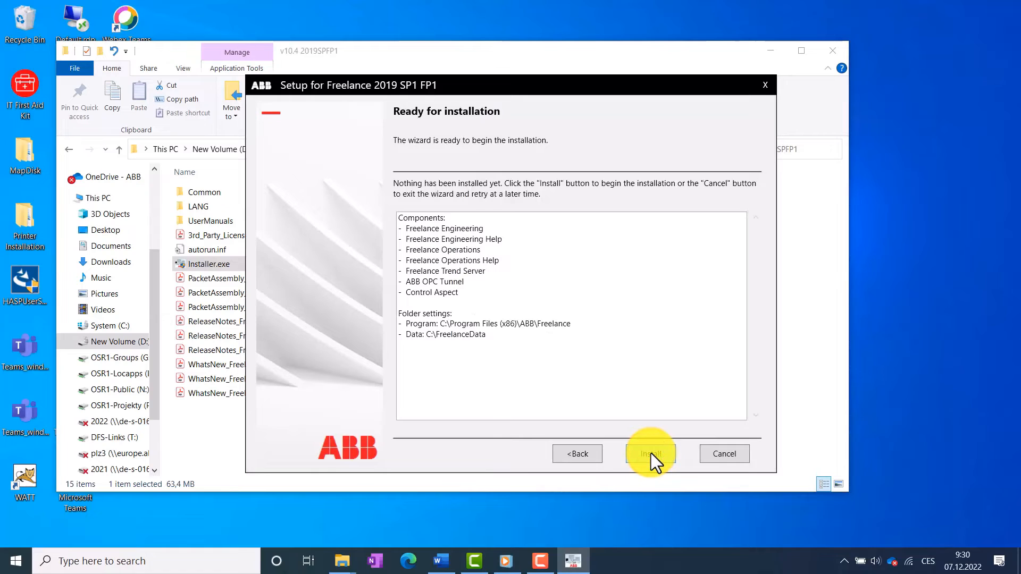
Step: Install the listed components, then skip importing files from a previous Freelance version
left_click(649, 454)
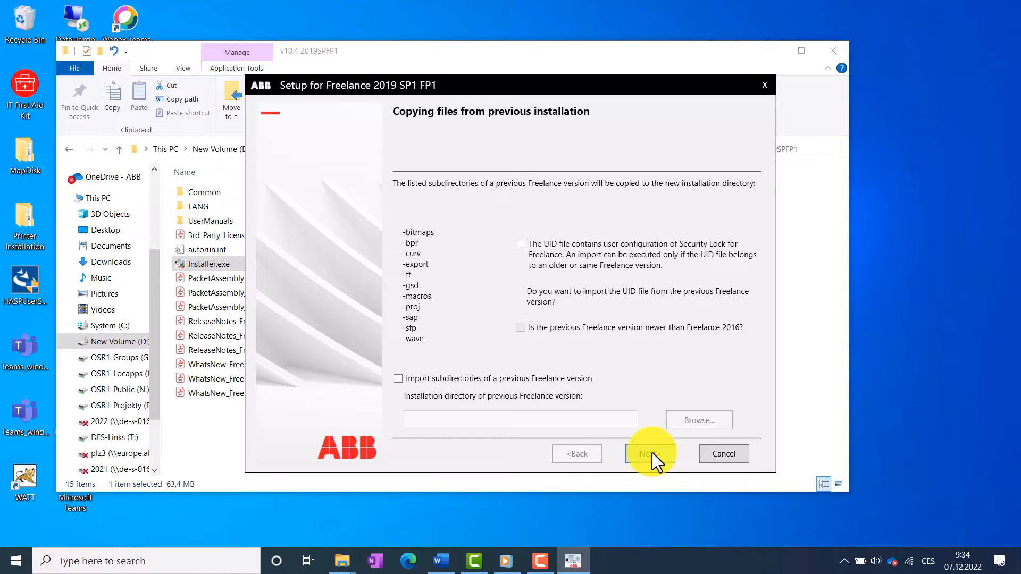
left_click(649, 454)
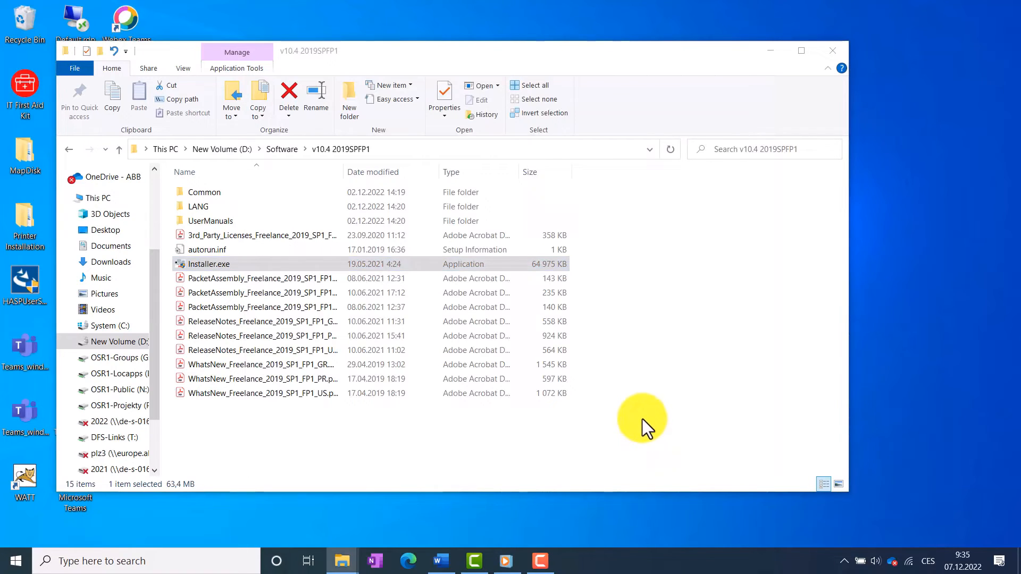
Step: Confirm Demo Mode in Freelance Settings and finish setup, choosing to restart later
double_click(209, 263)
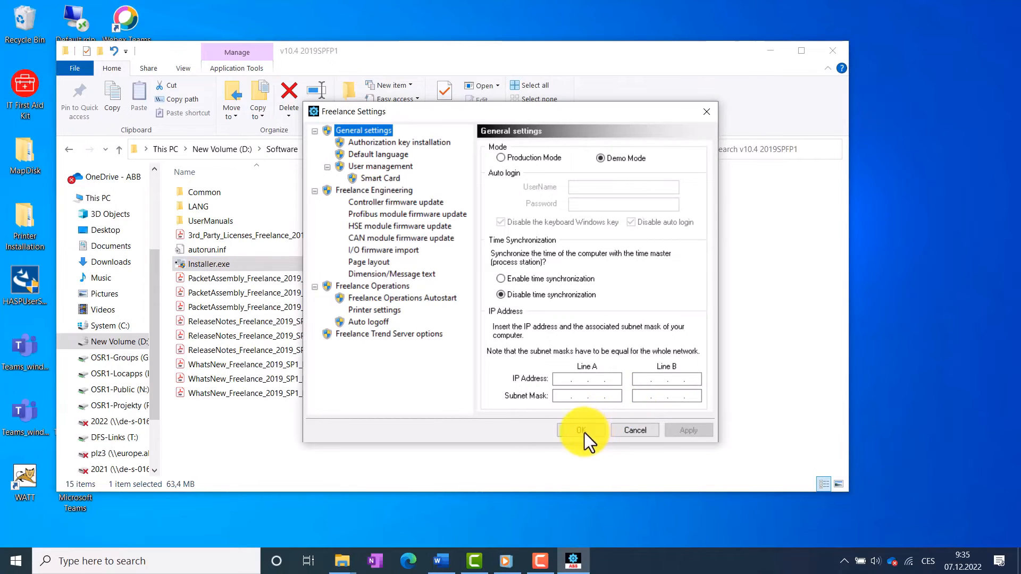
left_click(581, 430)
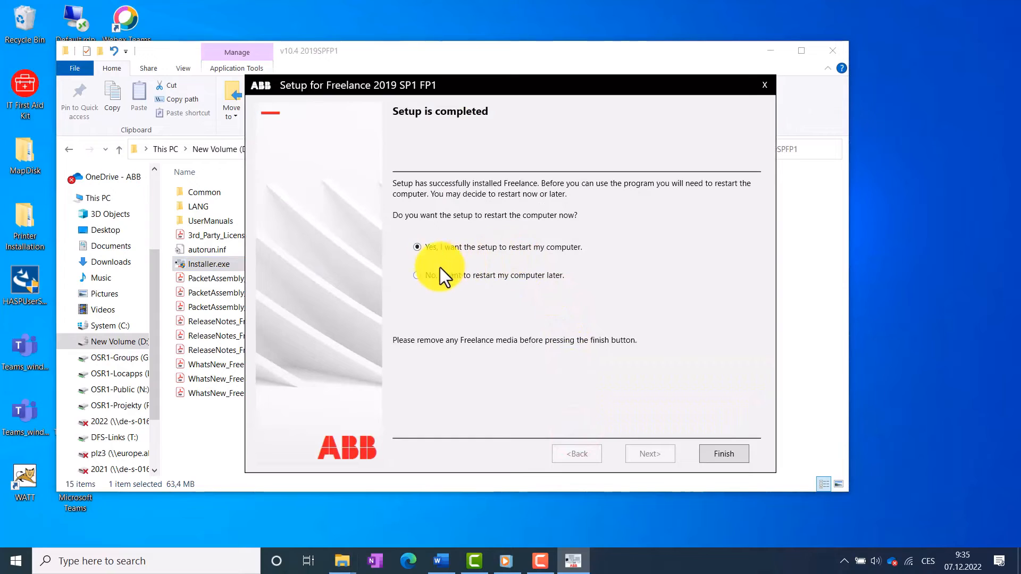
left_click(416, 275)
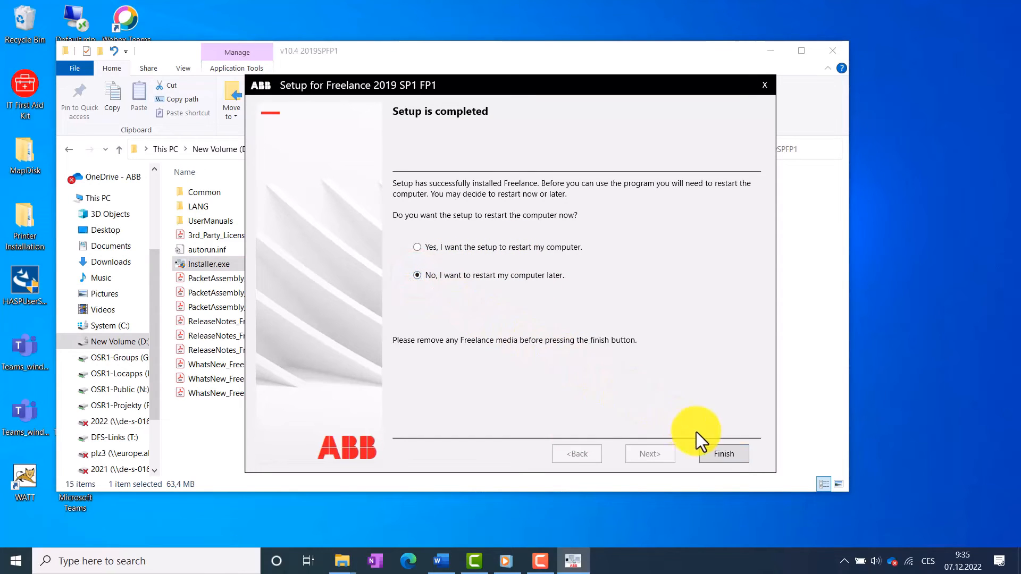
left_click(723, 453)
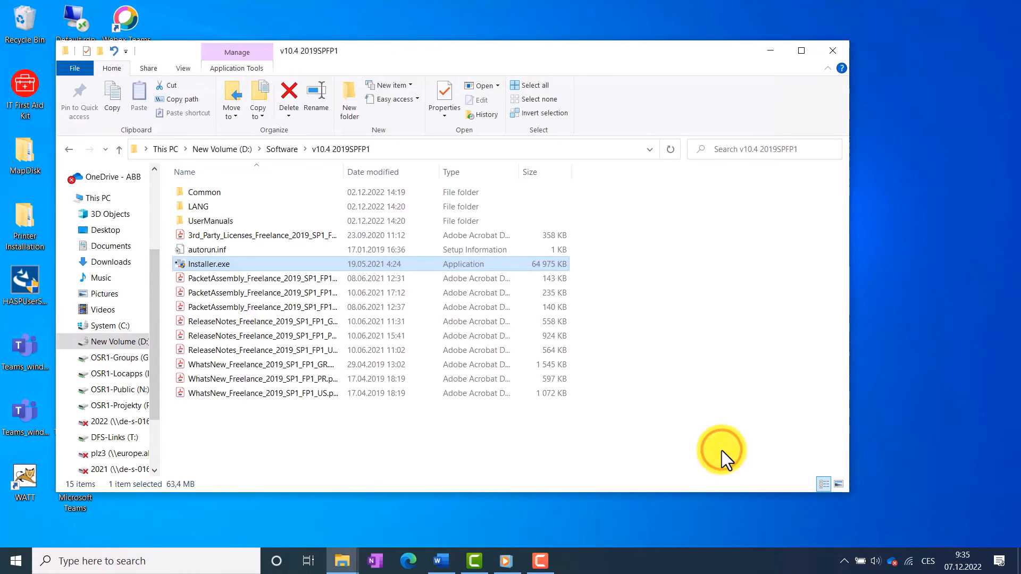